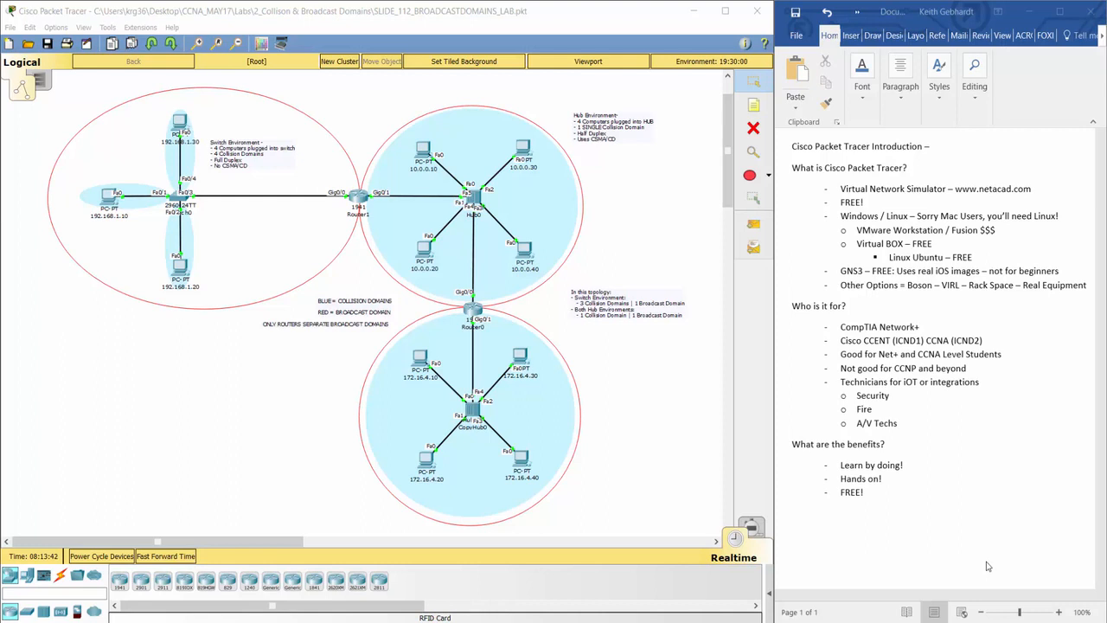
pyautogui.moveTo(86, 360)
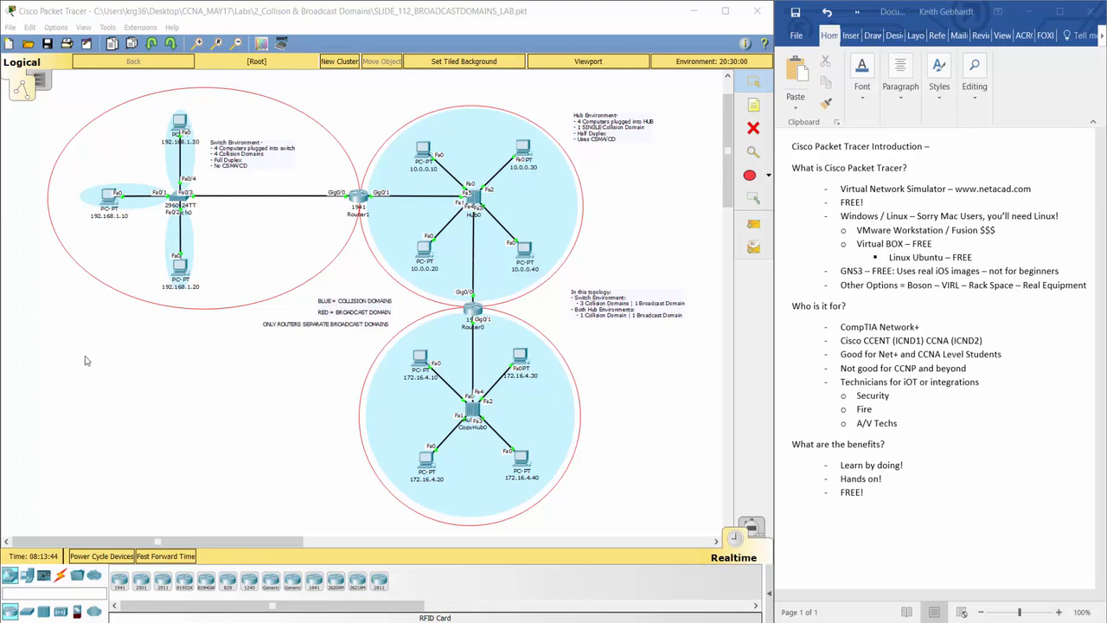
pyautogui.moveTo(353, 384)
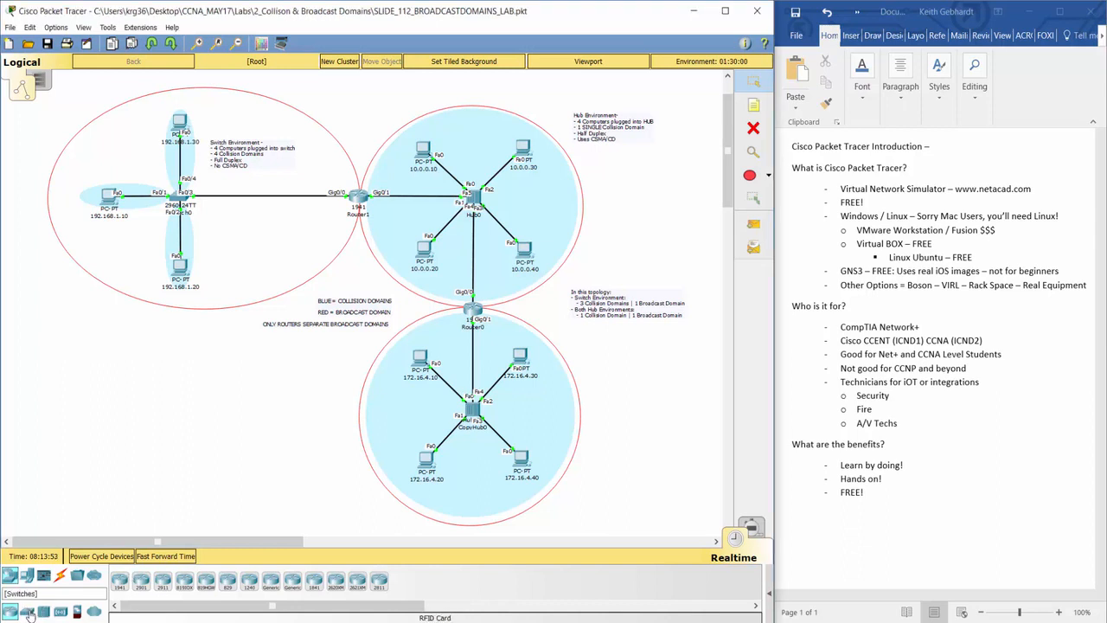
# Place a WRT300N wireless router below the switches and review its GUI setup page
pyautogui.click(28, 612)
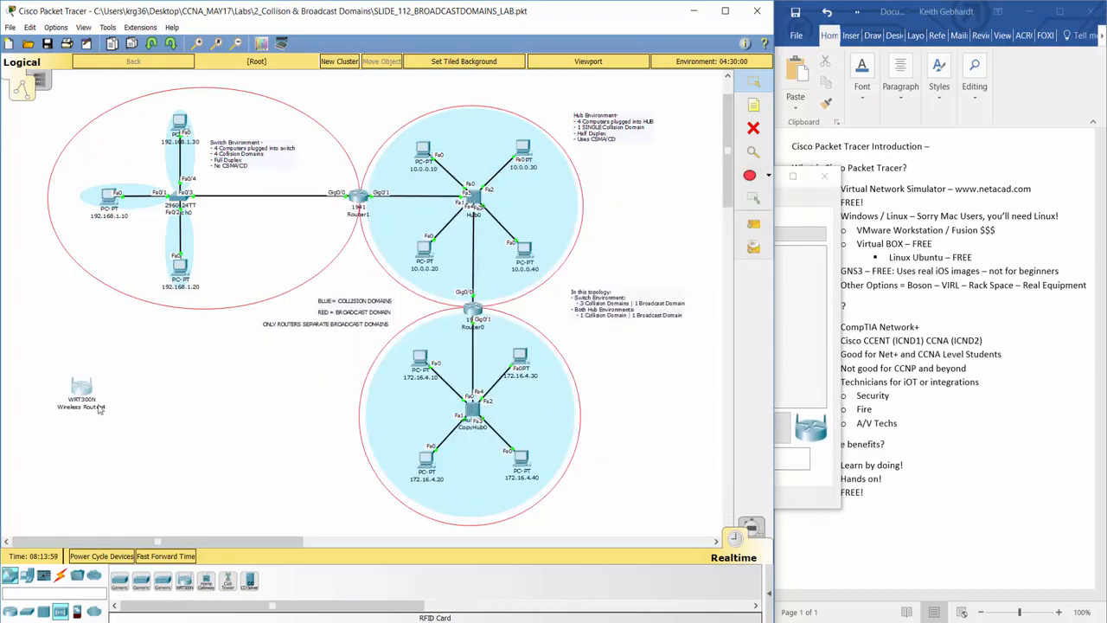
pyautogui.doubleClick(80, 394)
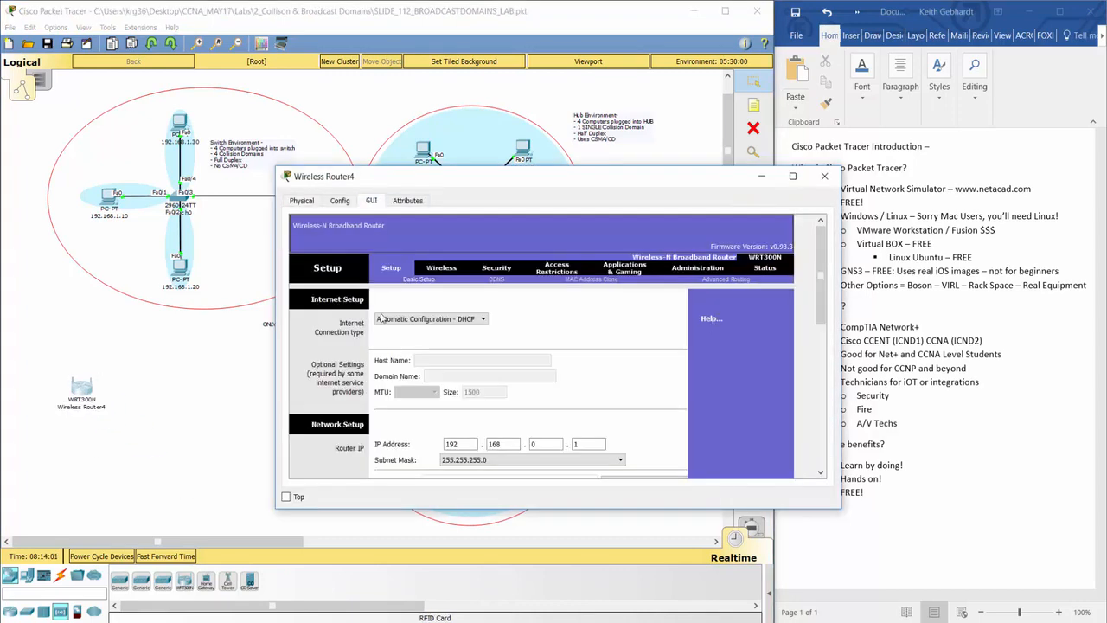
pyautogui.scroll(-3)
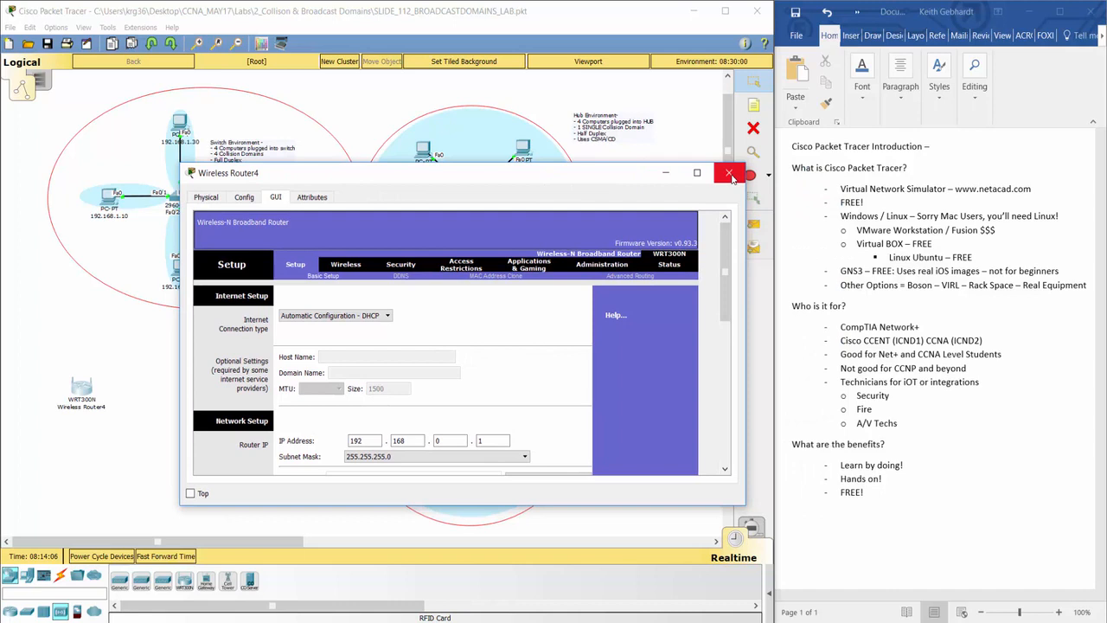
pyautogui.moveTo(729, 173)
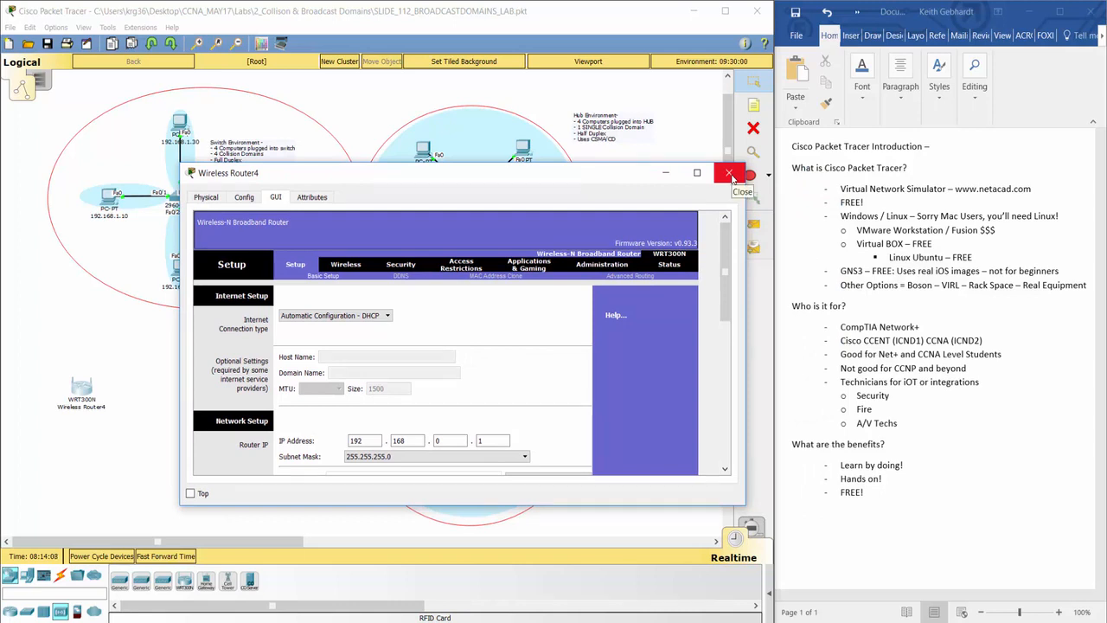
pyautogui.click(729, 172)
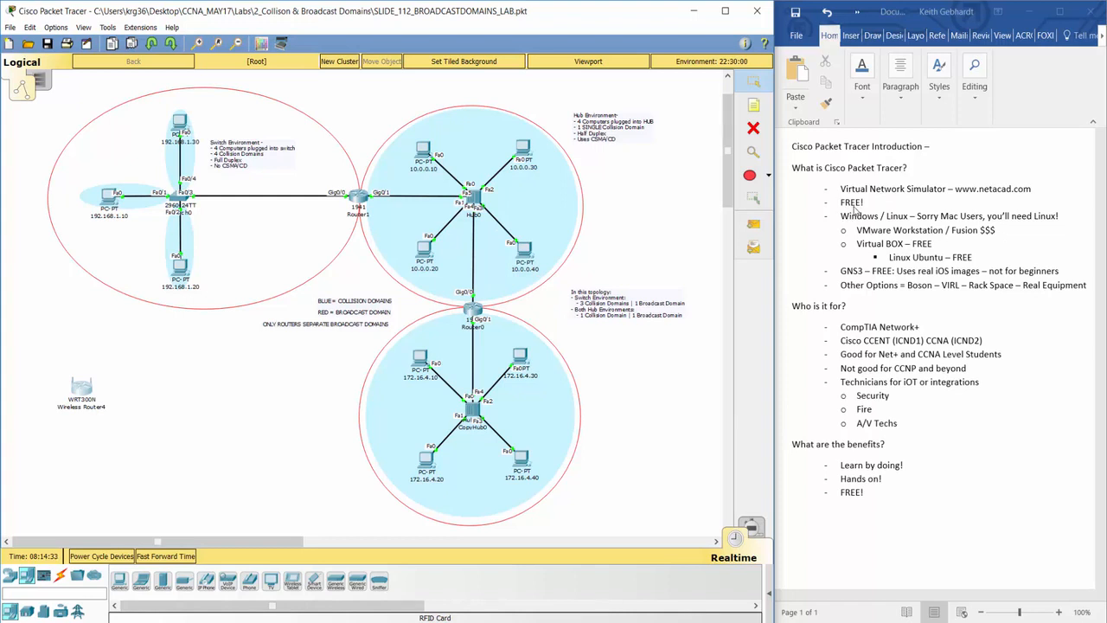
pyautogui.moveTo(971, 199)
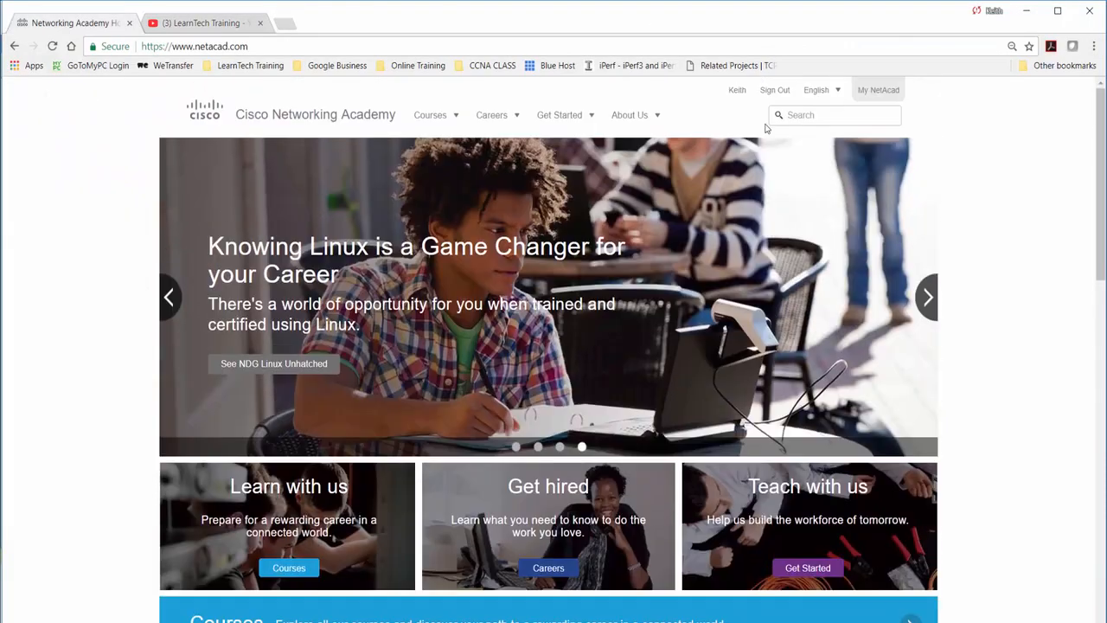
# Scroll down the netacad.com home page in Chrome
pyautogui.scroll(-3)
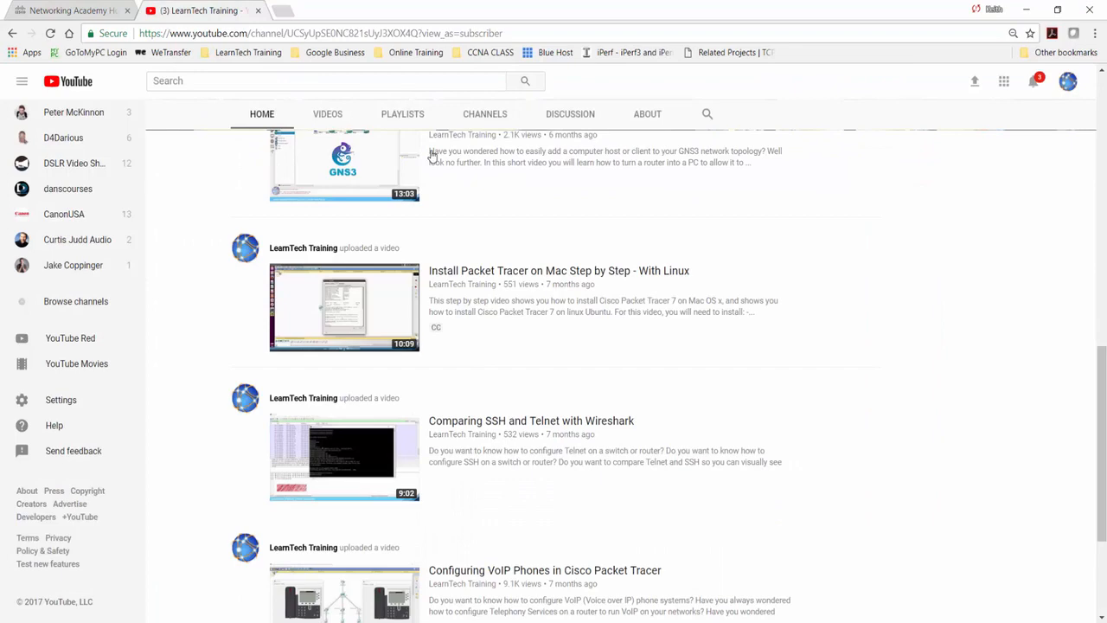
pyautogui.moveTo(411, 284)
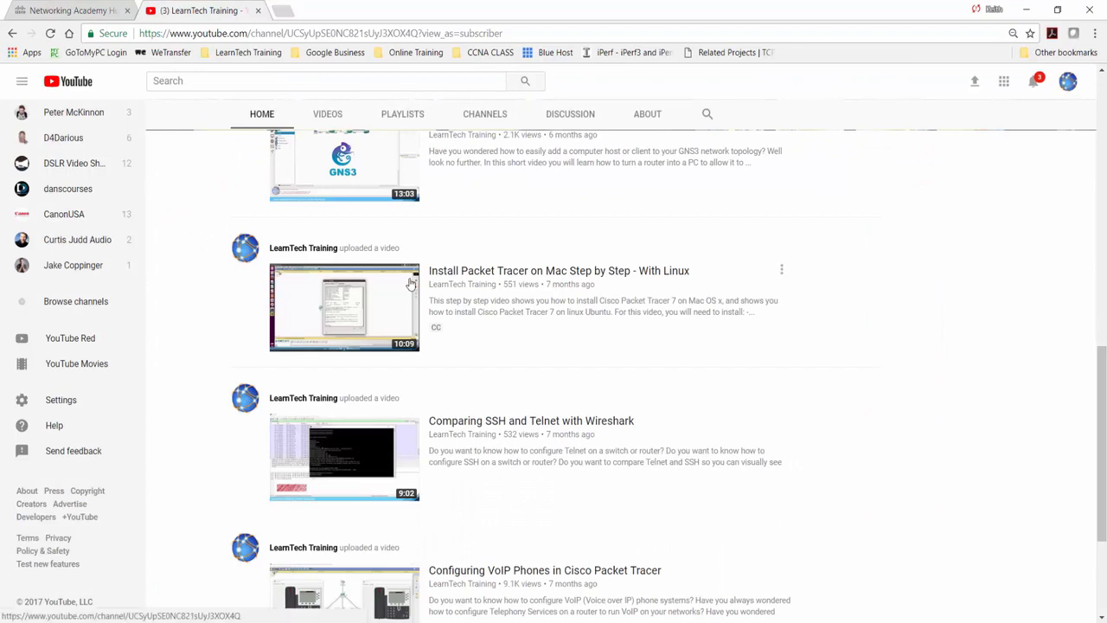
# Scroll through LearnTech Training's uploads past the Packet Tracer install guide
pyautogui.scroll(-3)
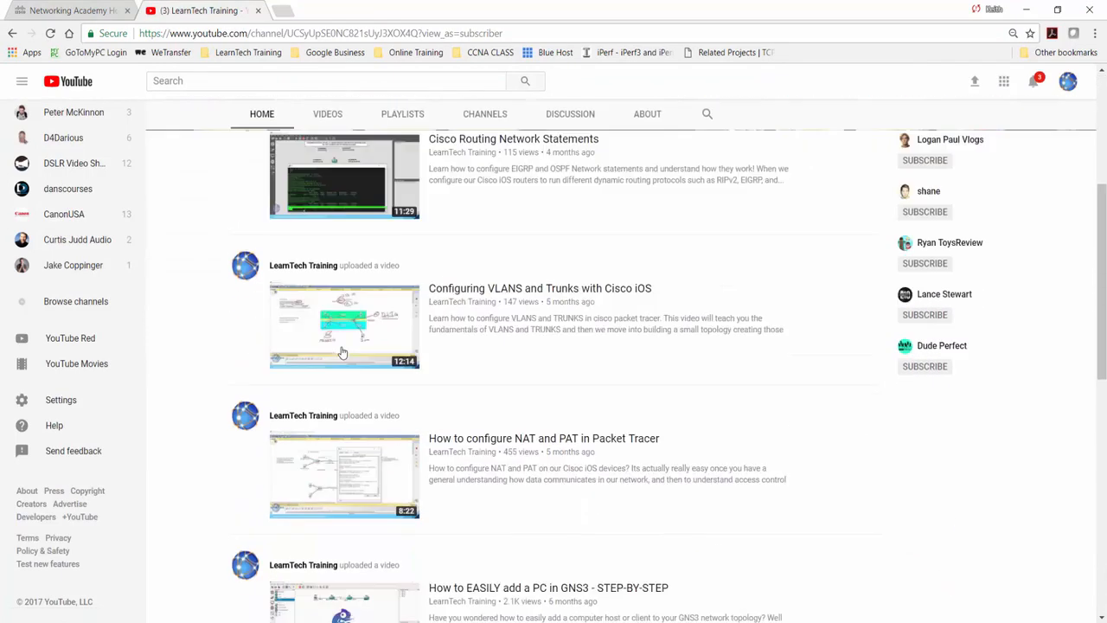
pyautogui.scroll(-3)
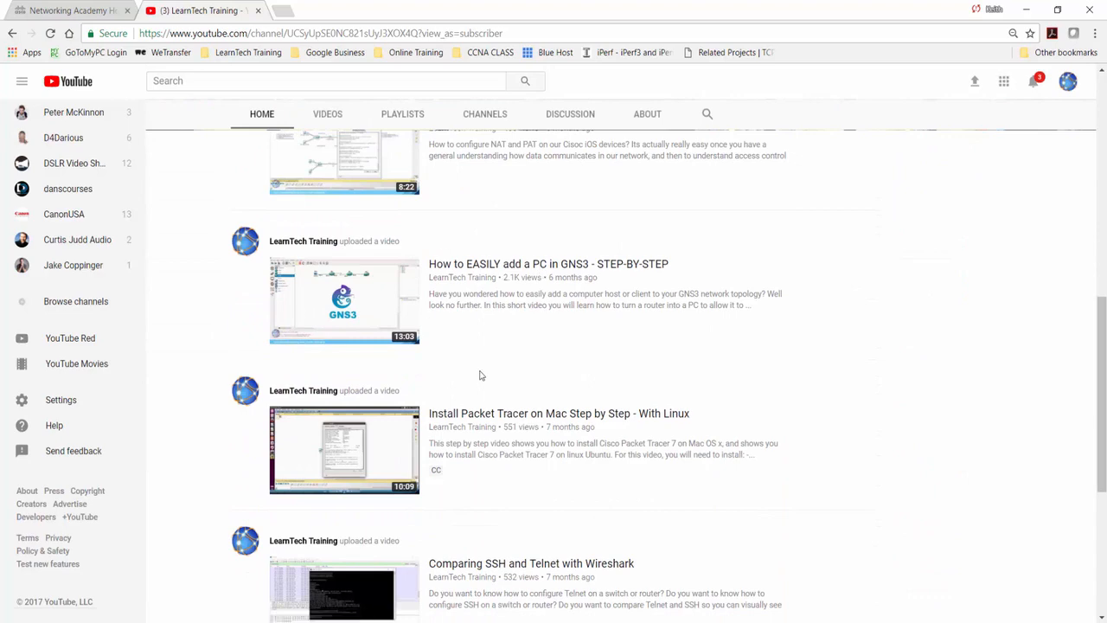
pyautogui.scroll(-3)
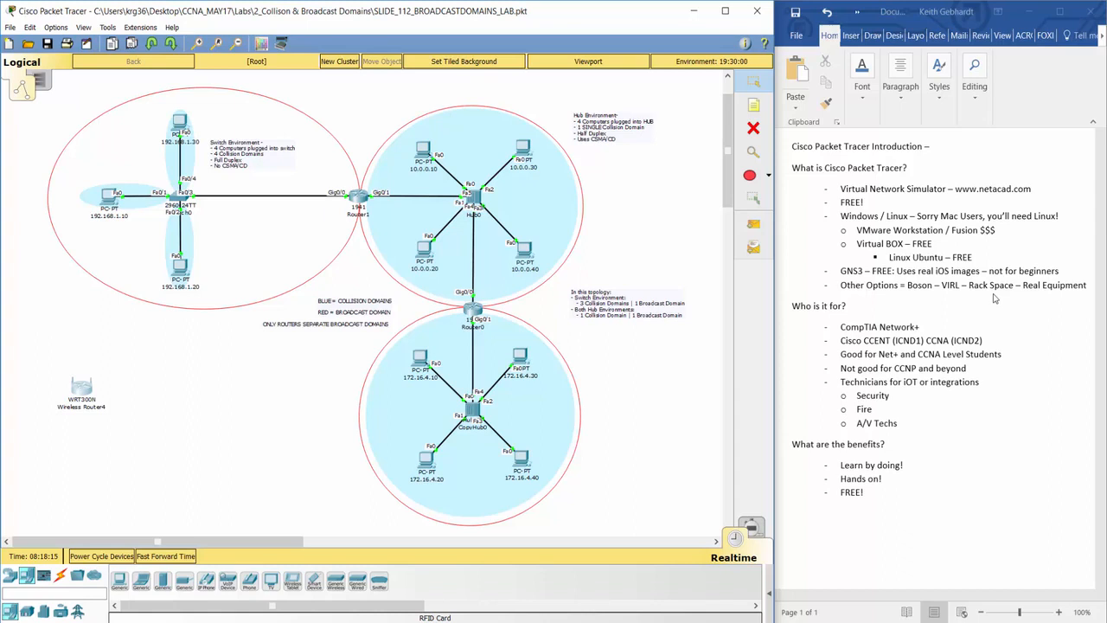
pyautogui.moveTo(1025, 291)
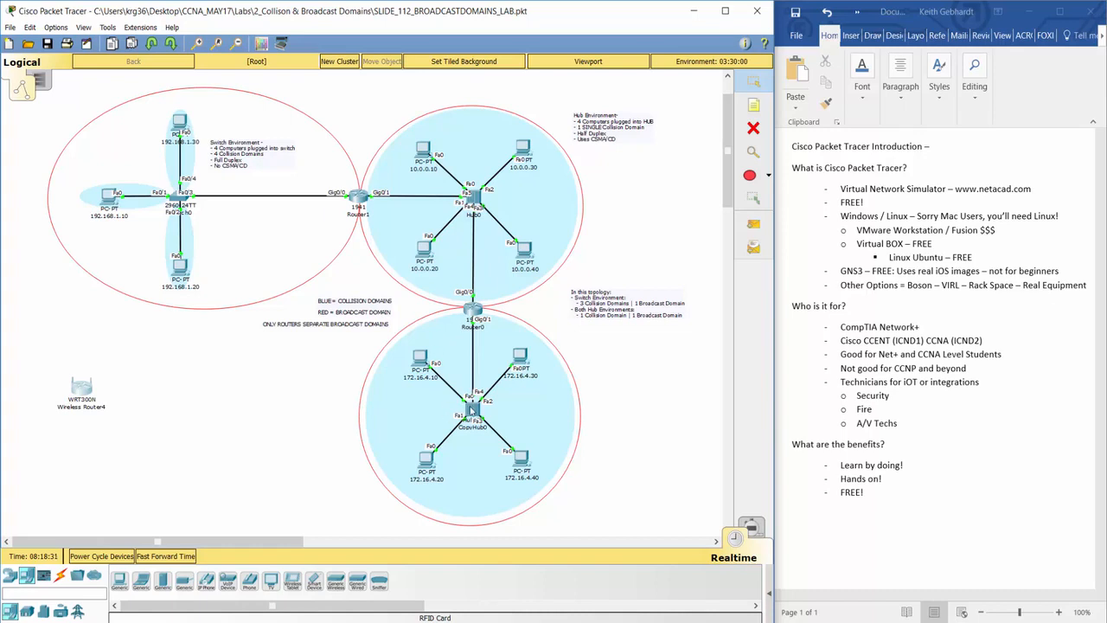
pyautogui.moveTo(801, 246)
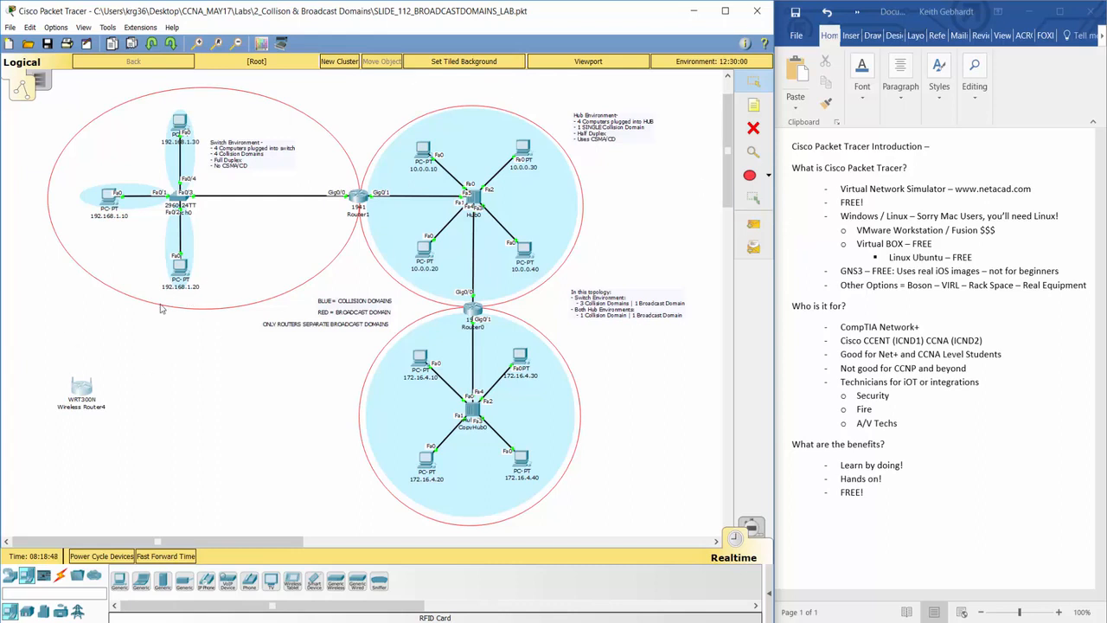
pyautogui.moveTo(257, 361)
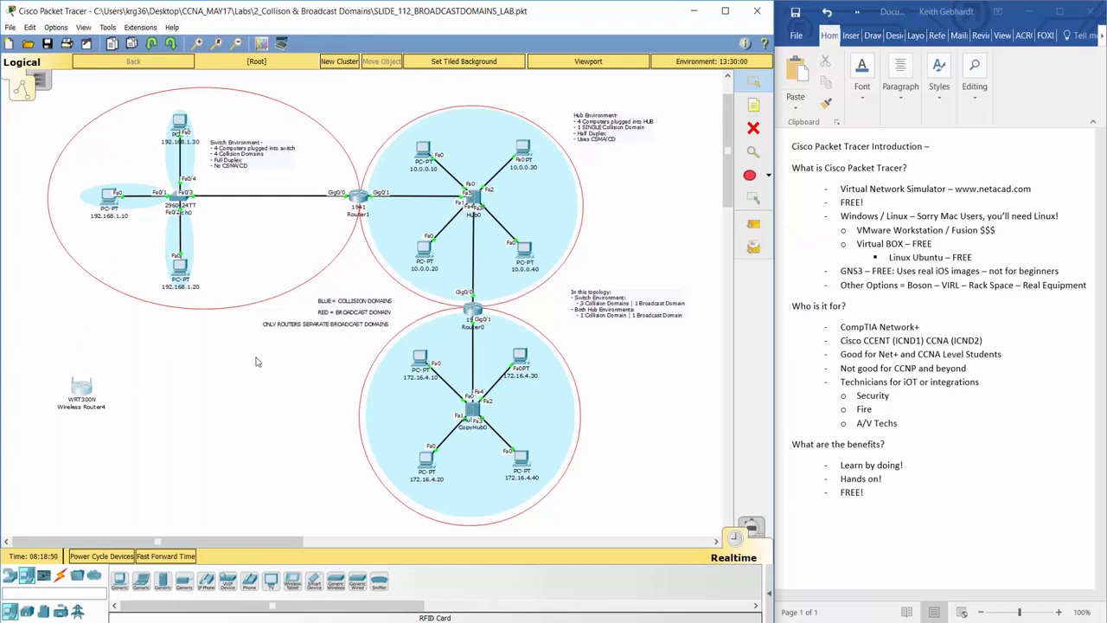
pyautogui.moveTo(277, 431)
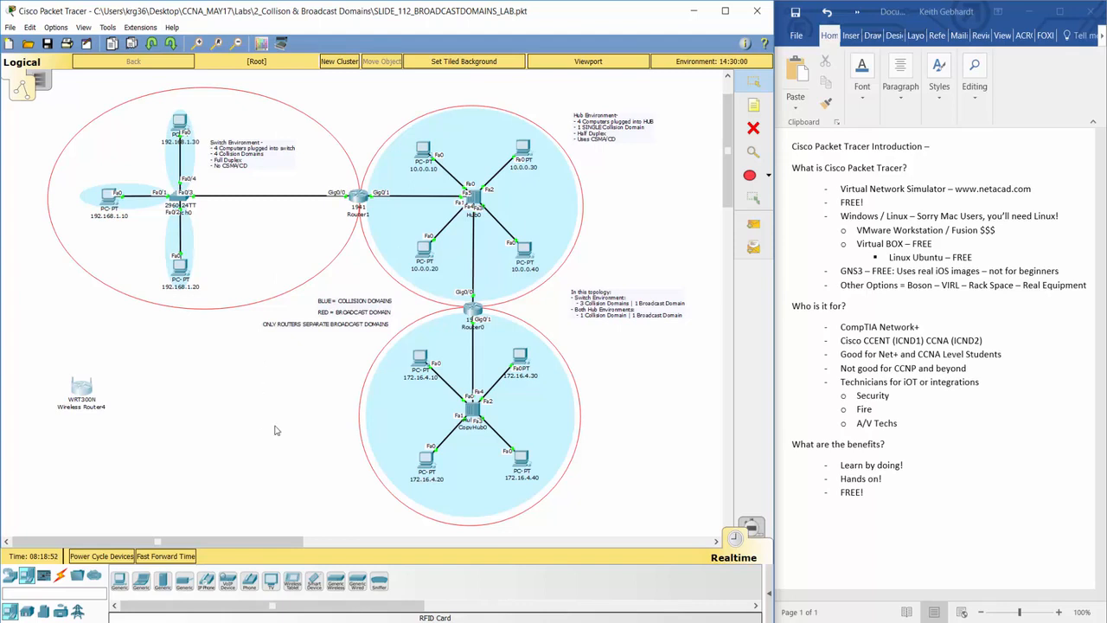
pyautogui.moveTo(311, 395)
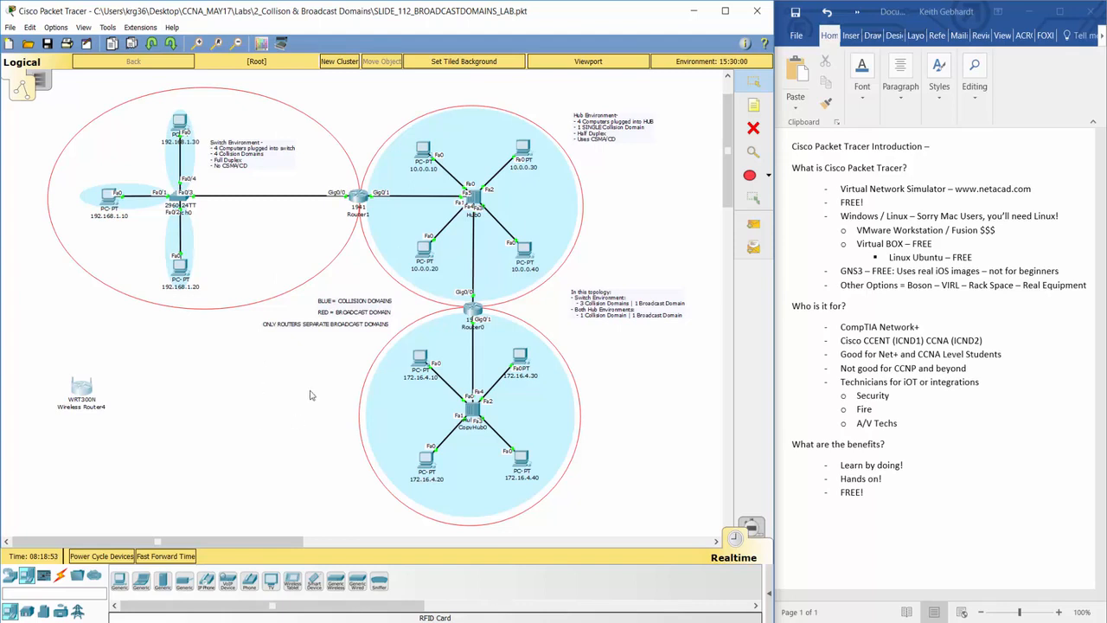
# View the Main Wiring Closet rack in Physical view, then return to Logical view
pyautogui.click(24, 62)
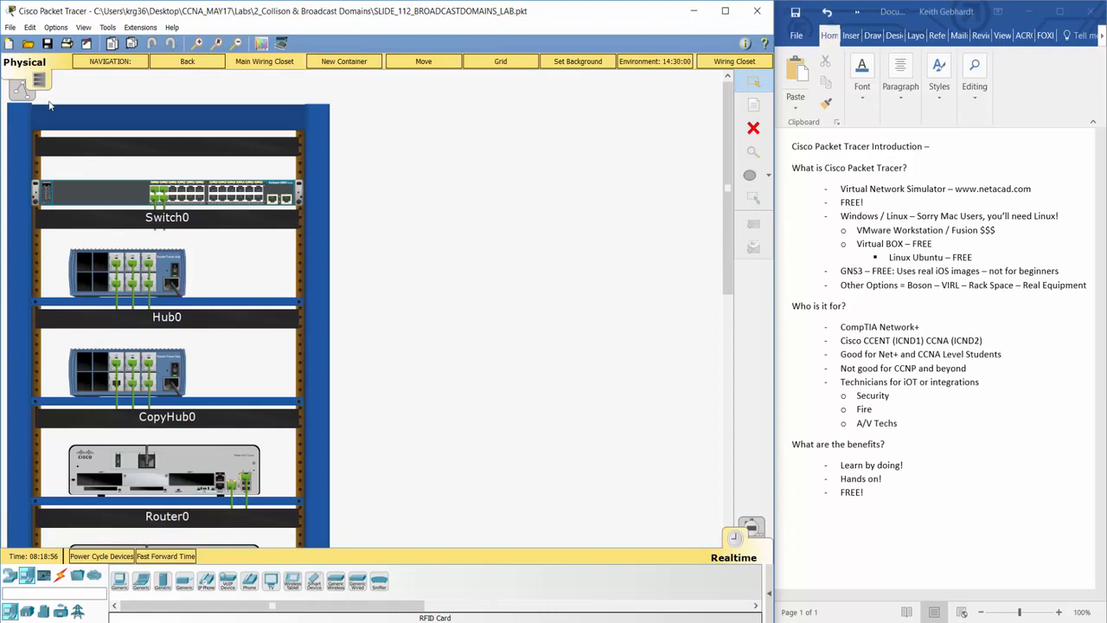
pyautogui.scroll(-3)
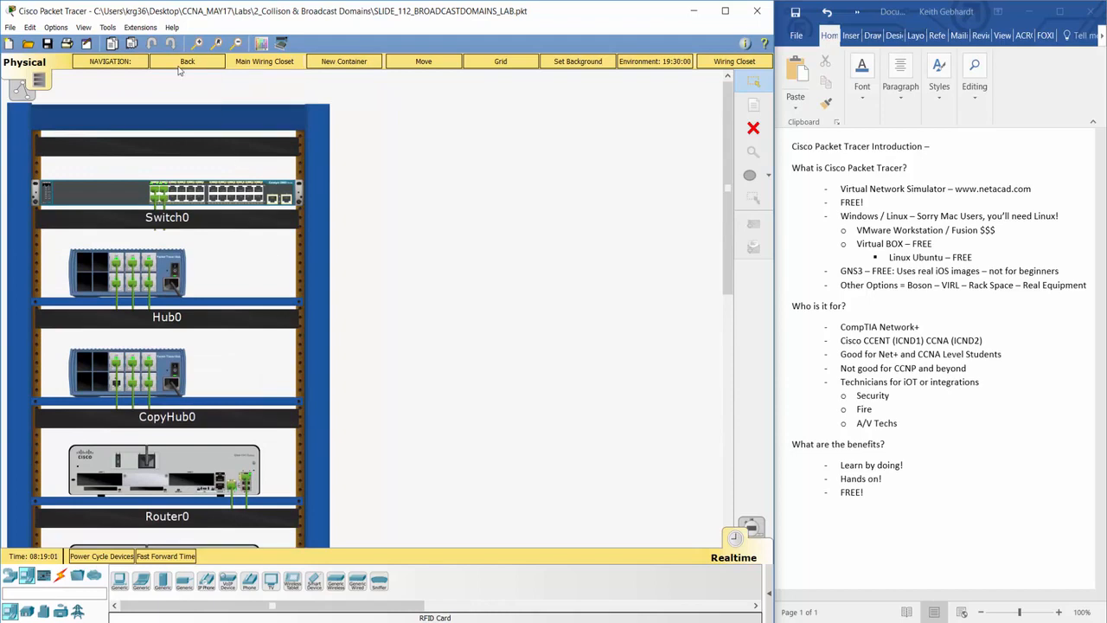
pyautogui.click(110, 61)
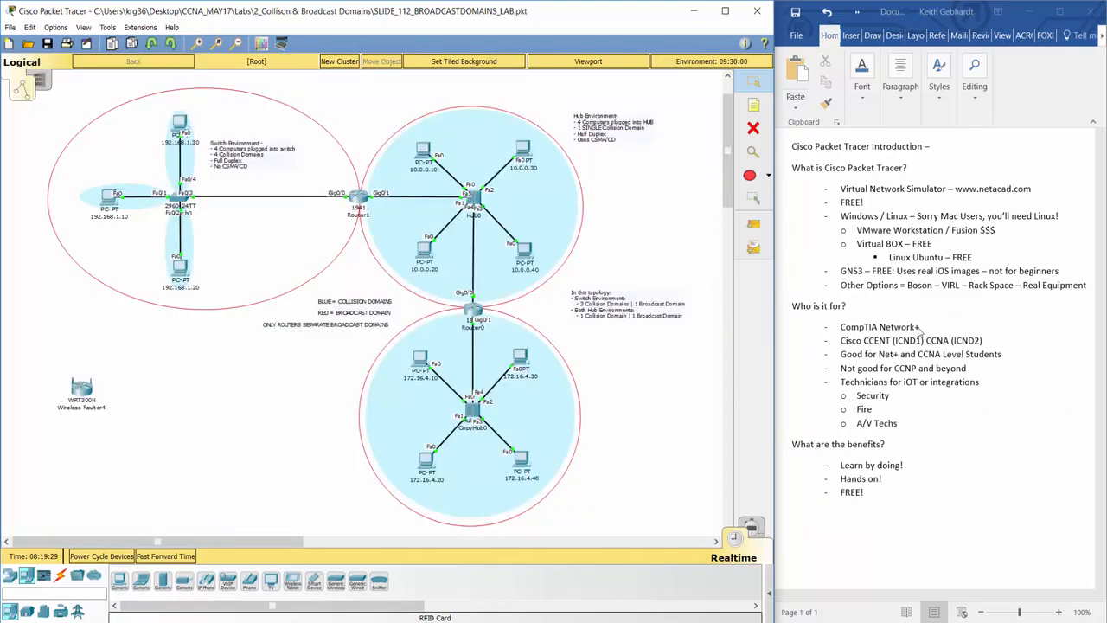
pyautogui.doubleClick(878, 326)
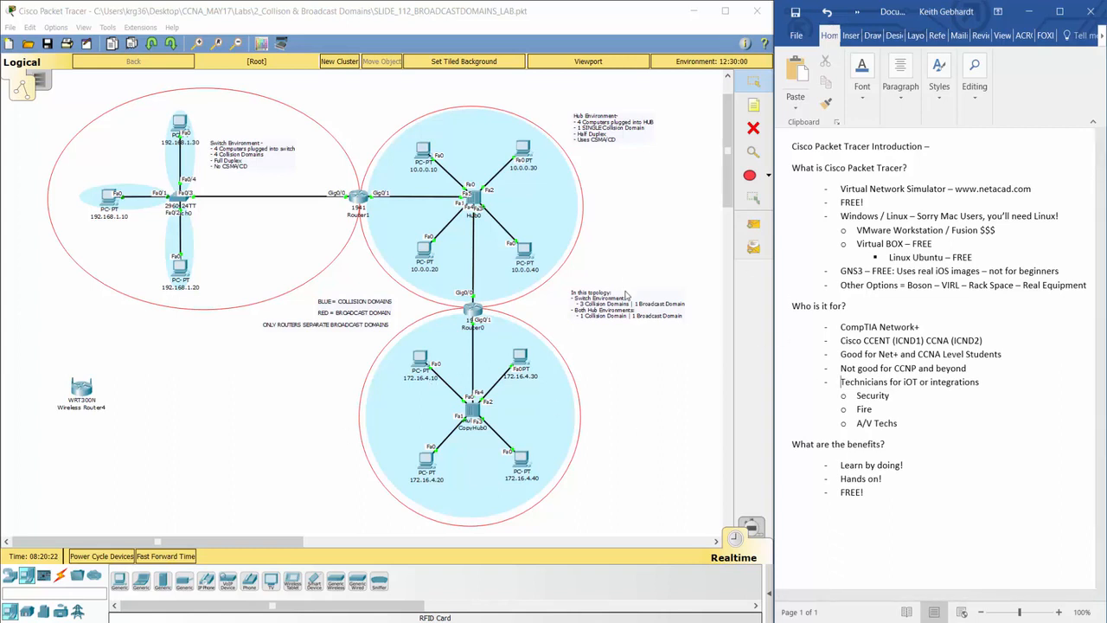
pyautogui.moveTo(749, 488)
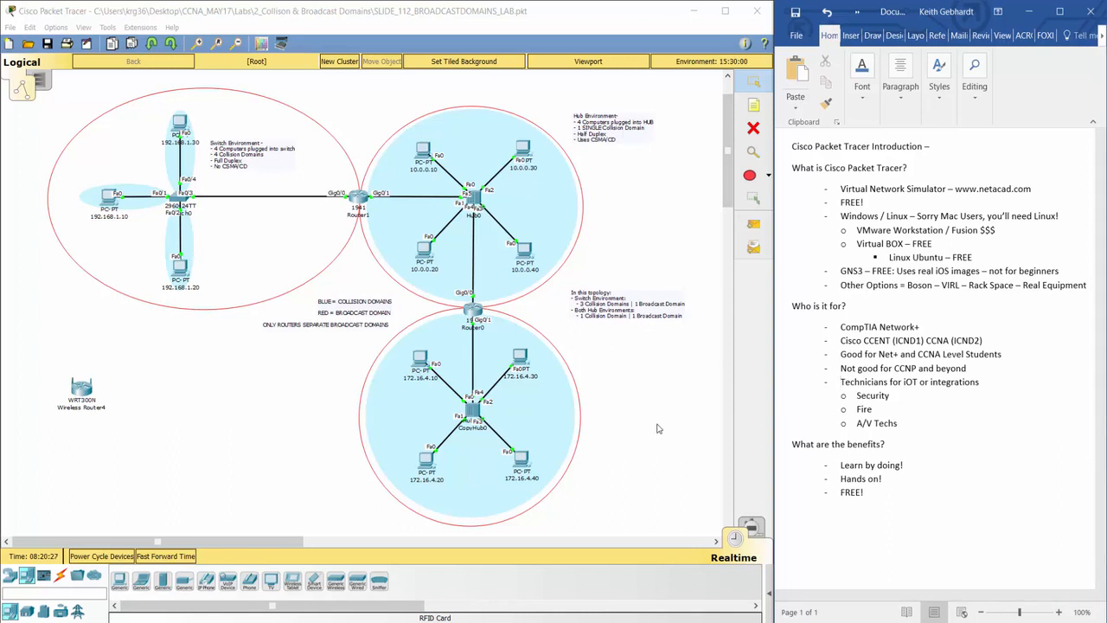
pyautogui.moveTo(692, 413)
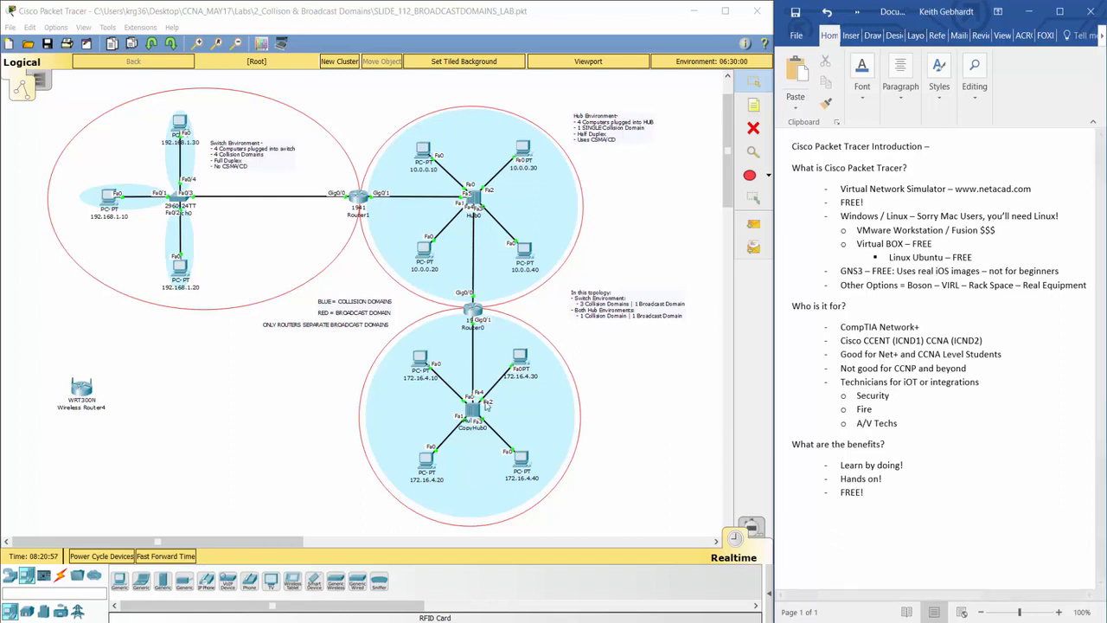
pyautogui.moveTo(620, 372)
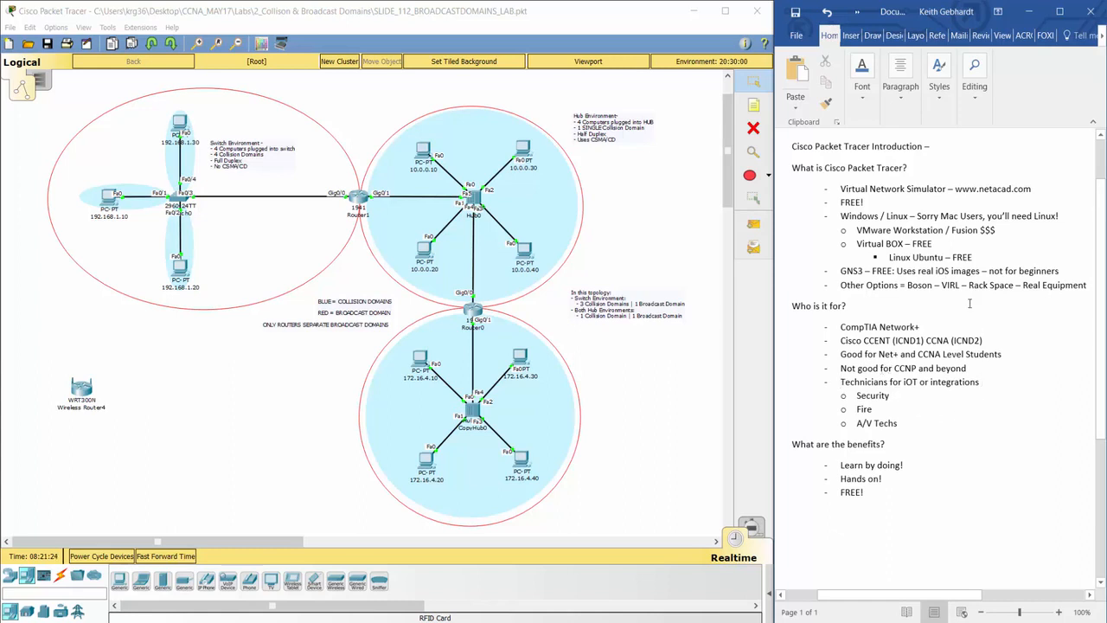
pyautogui.tripleClick(903, 368)
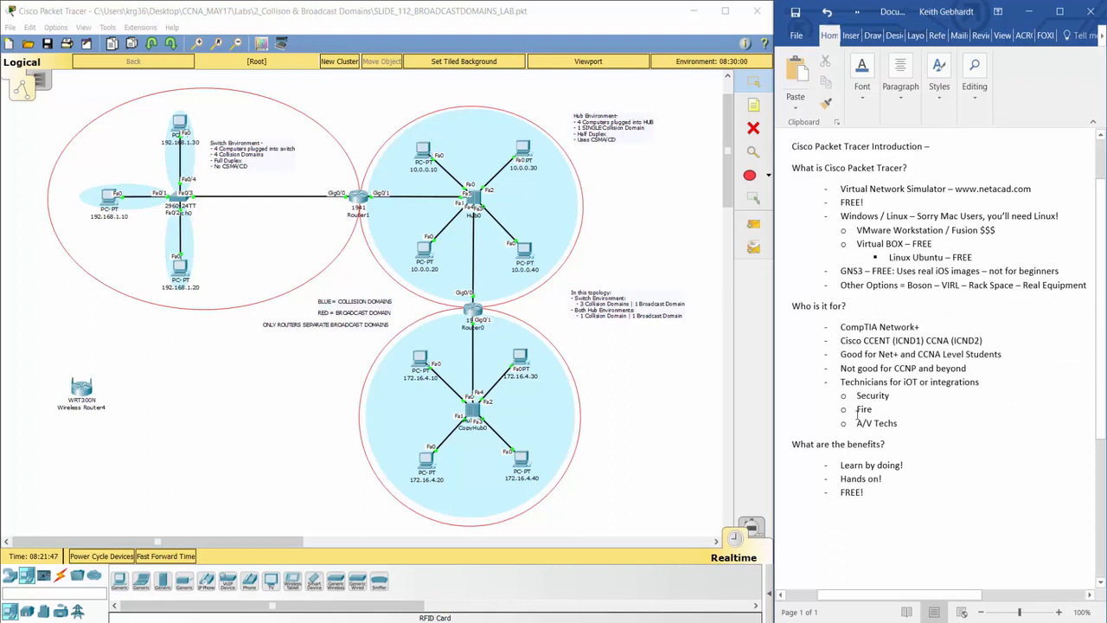
# Edit the Security bullet to read 'Physical Security – Card Access'
pyautogui.write('Physical')
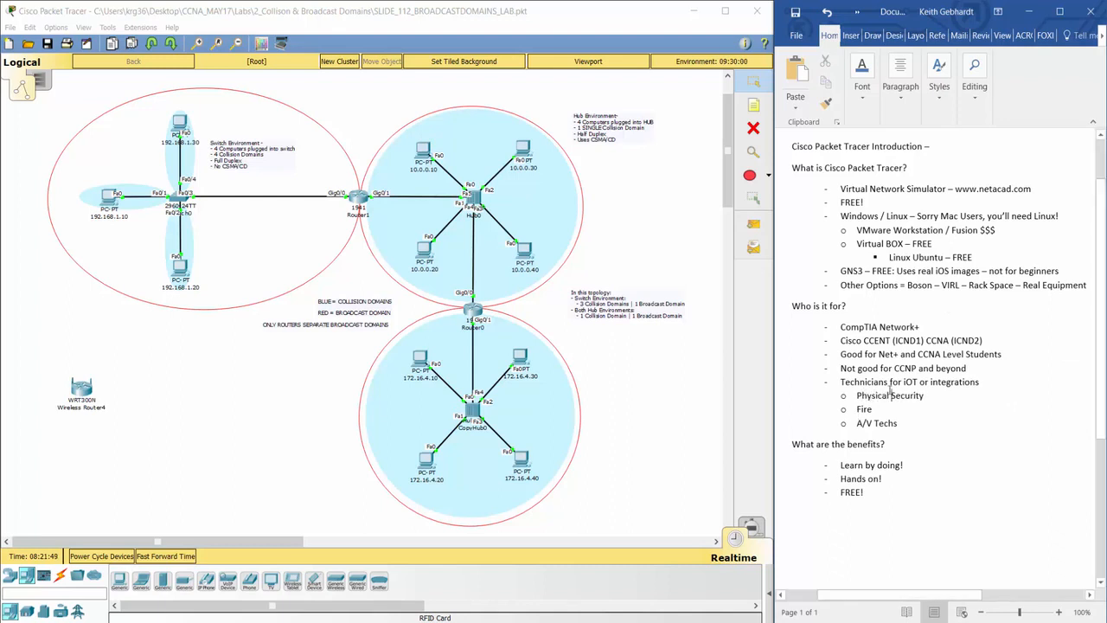
pyautogui.write('- Ear')
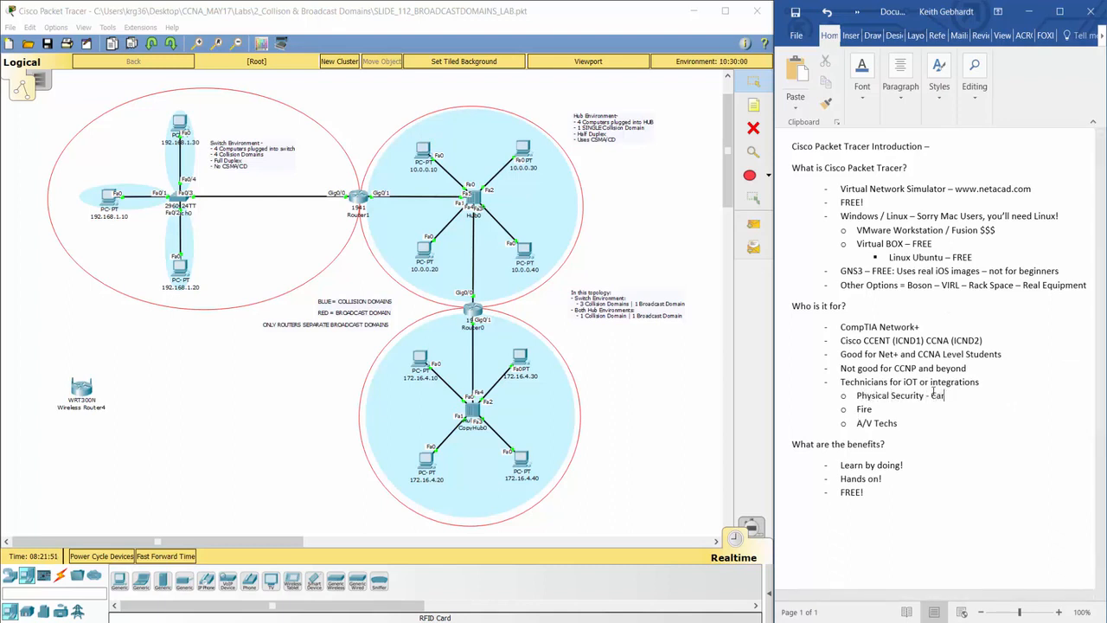
pyautogui.write('Card Access / CCTV')
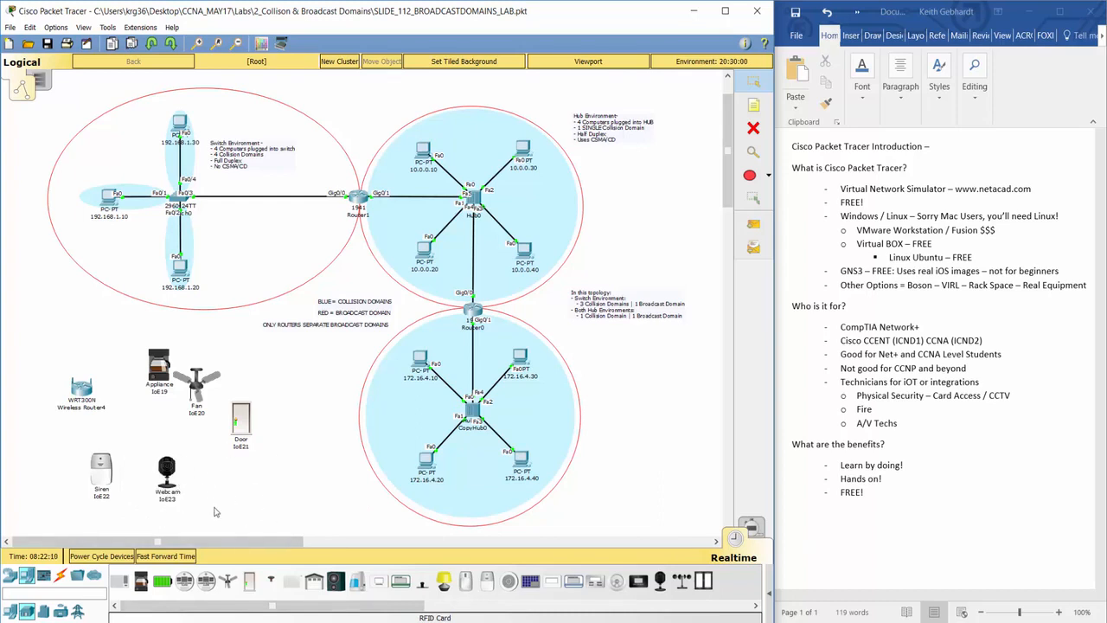
pyautogui.moveTo(156, 500)
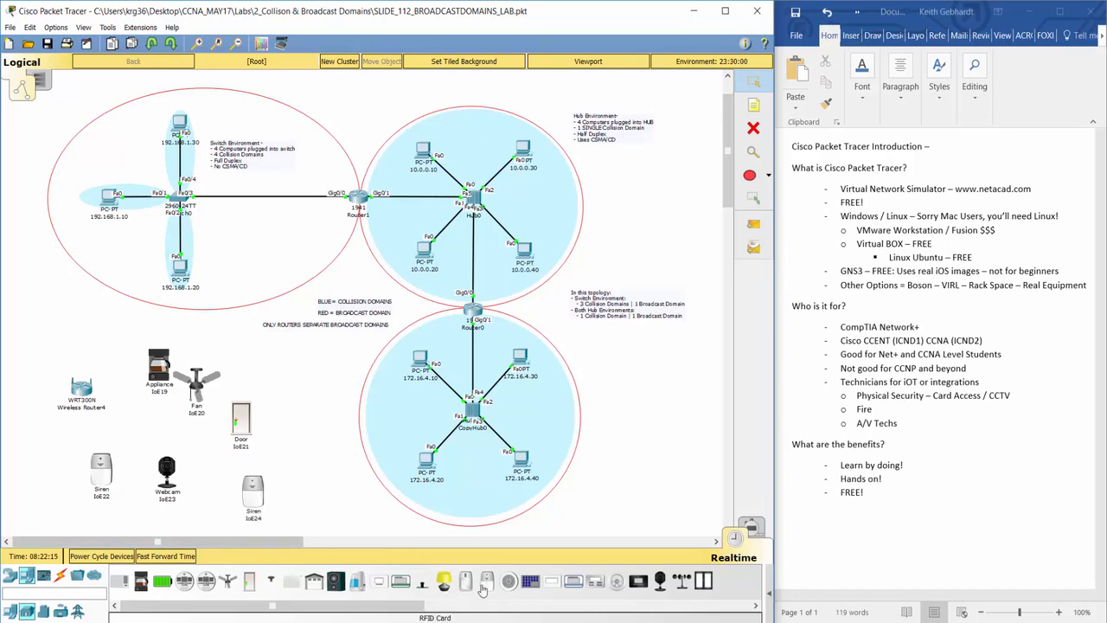
# Place a motion detector and an RFID card in the workspace
pyautogui.click(484, 589)
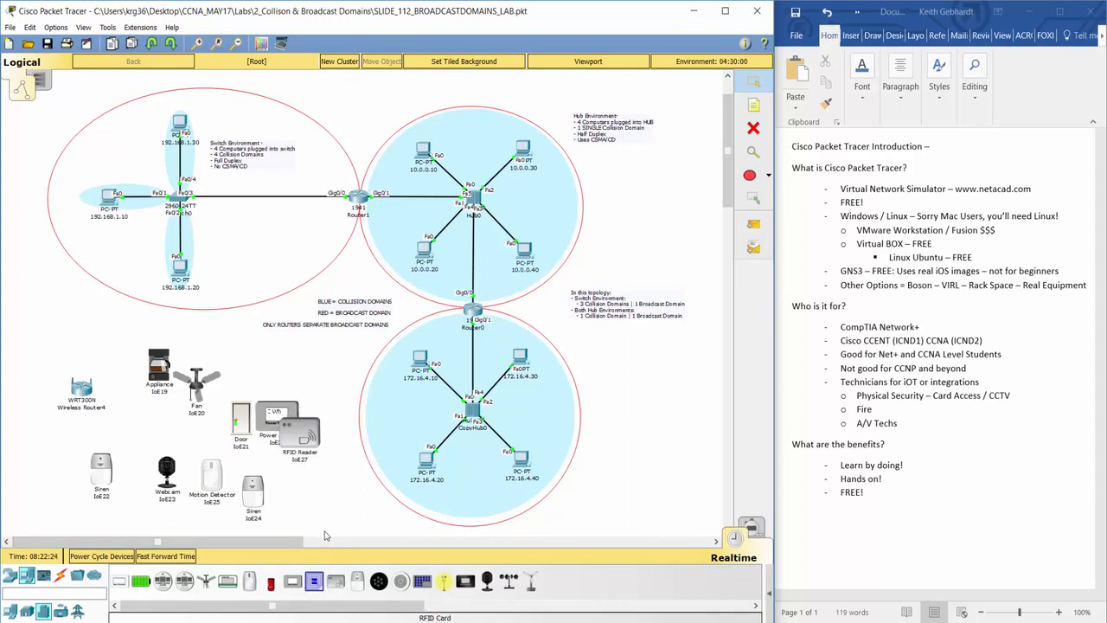
pyautogui.click(312, 484)
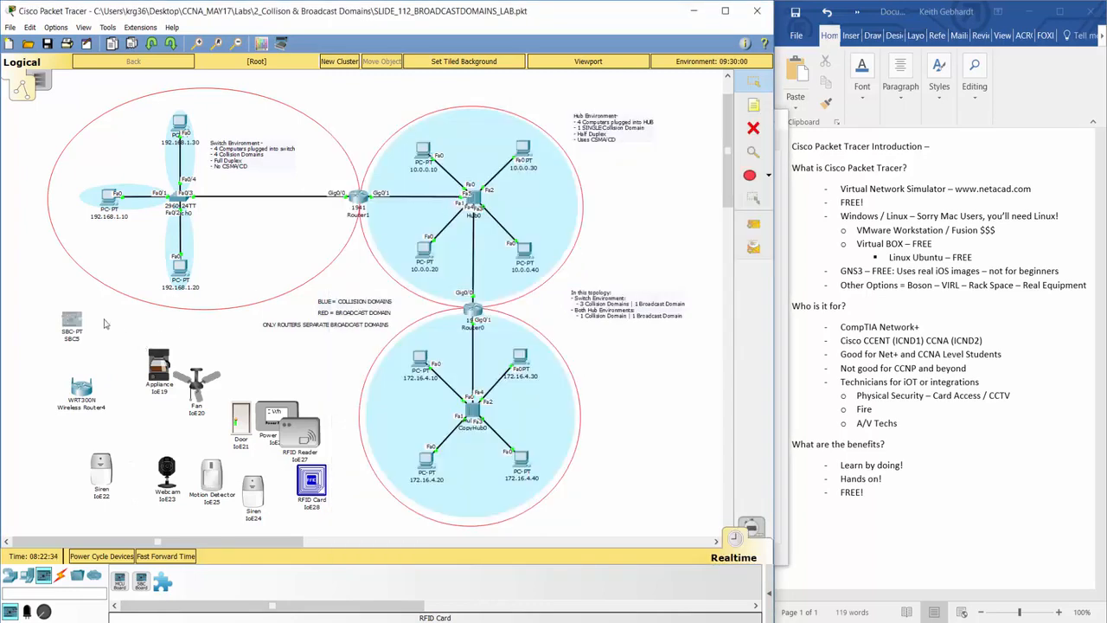
# Create a new Empty - Visual programming project on the SBC5 board
pyautogui.doubleClick(72, 320)
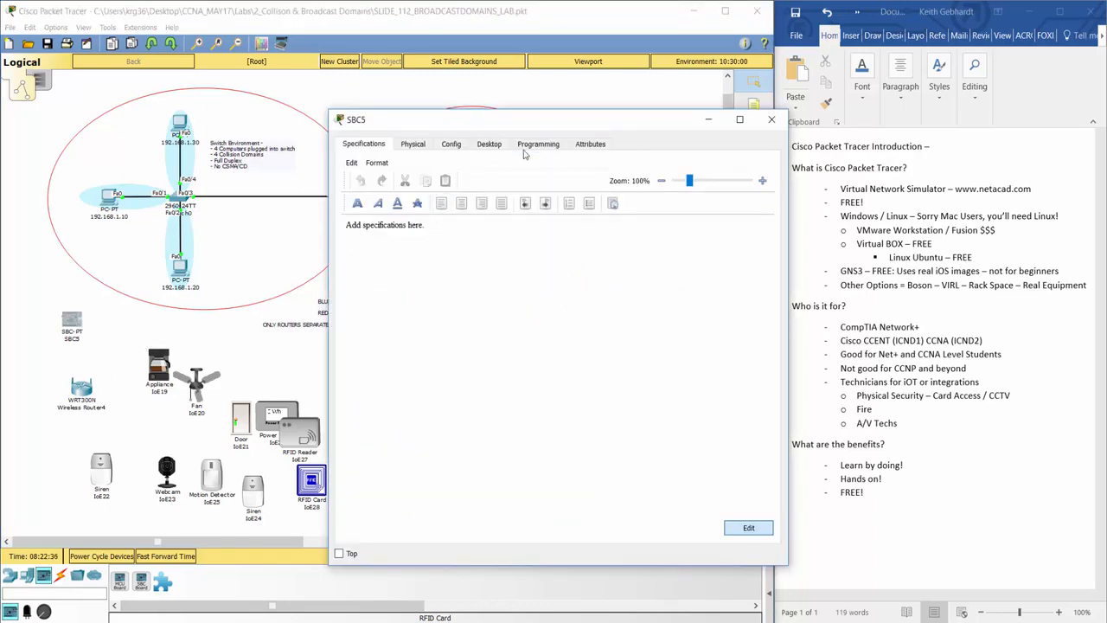
pyautogui.click(538, 144)
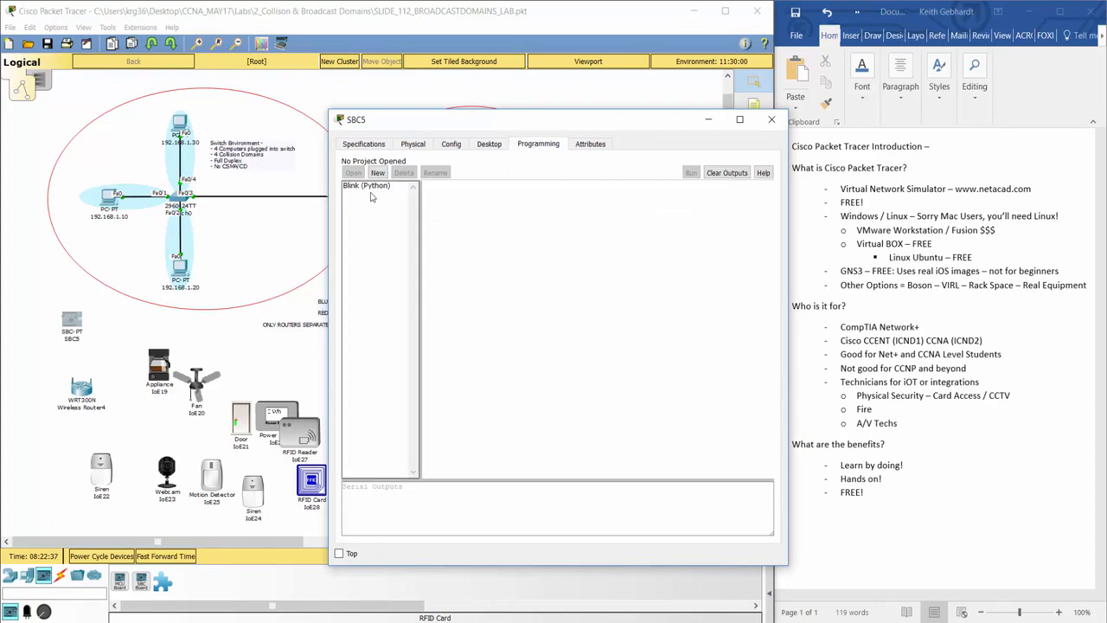
pyautogui.click(377, 172)
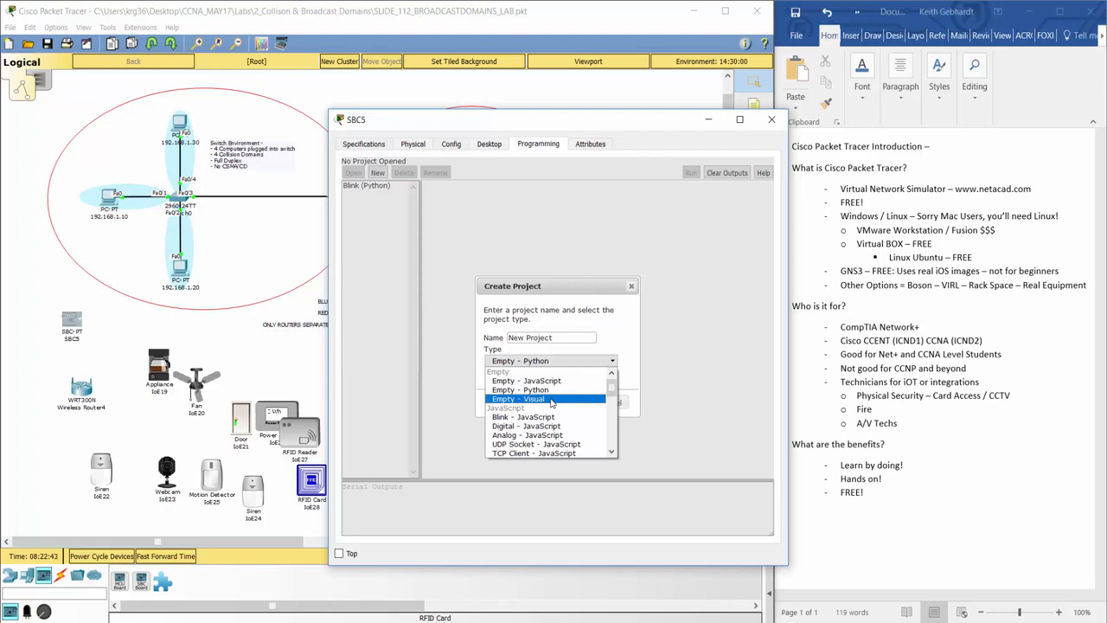
pyautogui.click(519, 399)
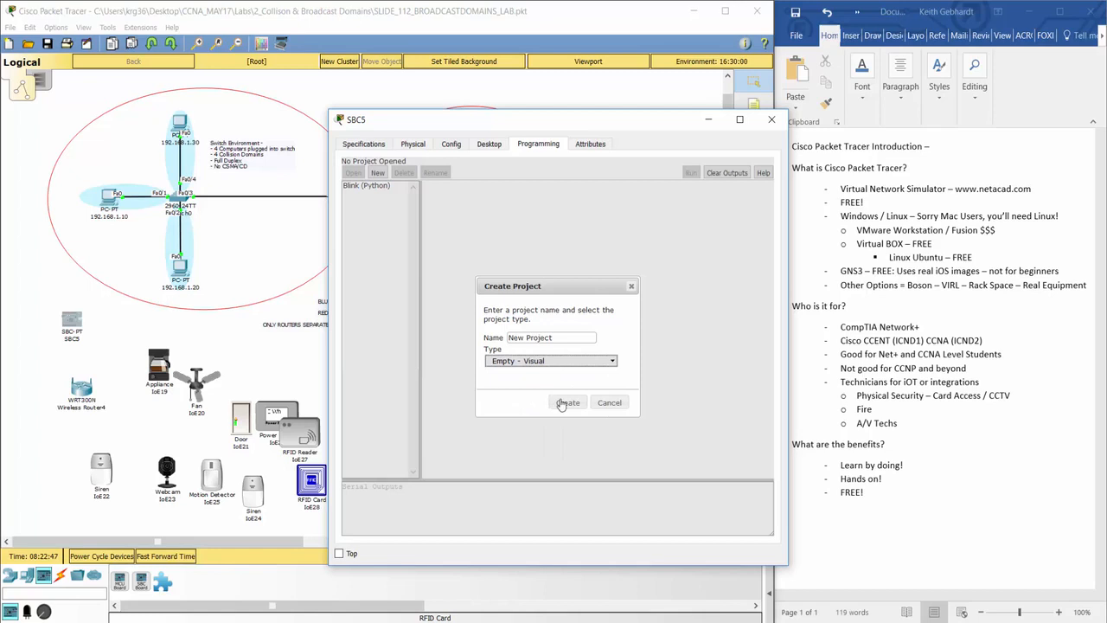
pyautogui.click(567, 403)
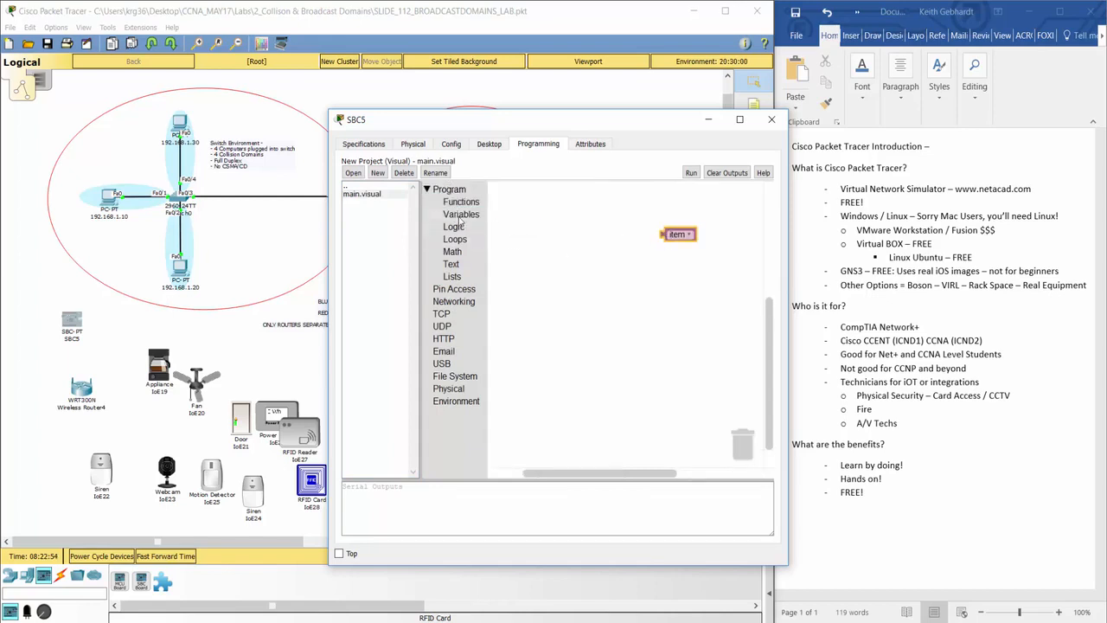
# Add a function block containing a 'set item' variable block, then close SBC5
pyautogui.click(461, 202)
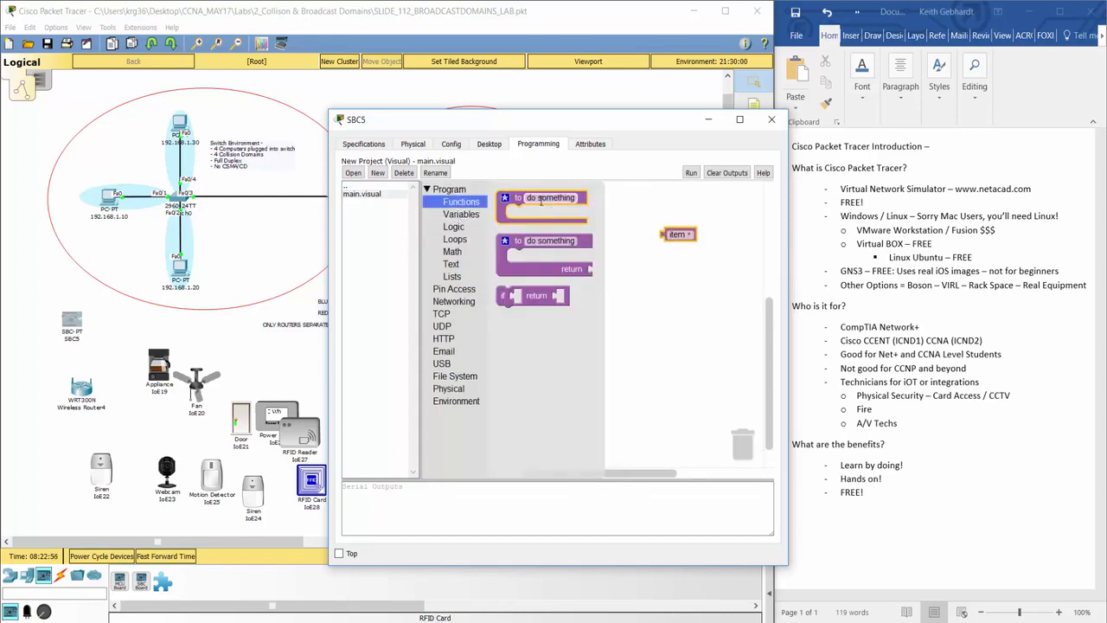
pyautogui.click(461, 214)
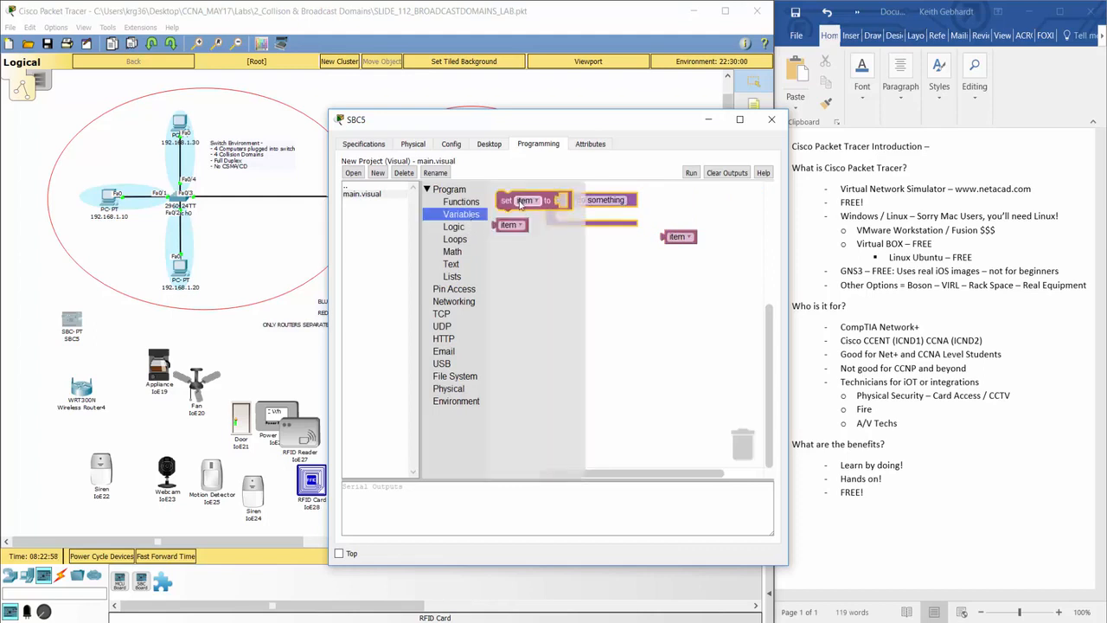
pyautogui.moveTo(528, 199); pyautogui.dragTo(592, 217)
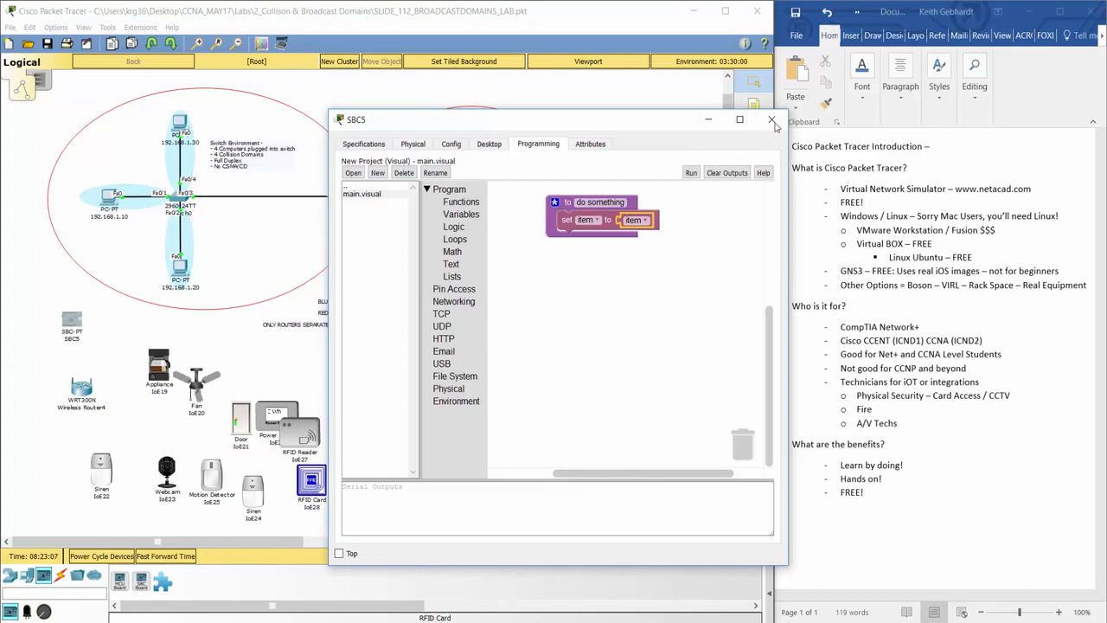
pyautogui.click(771, 118)
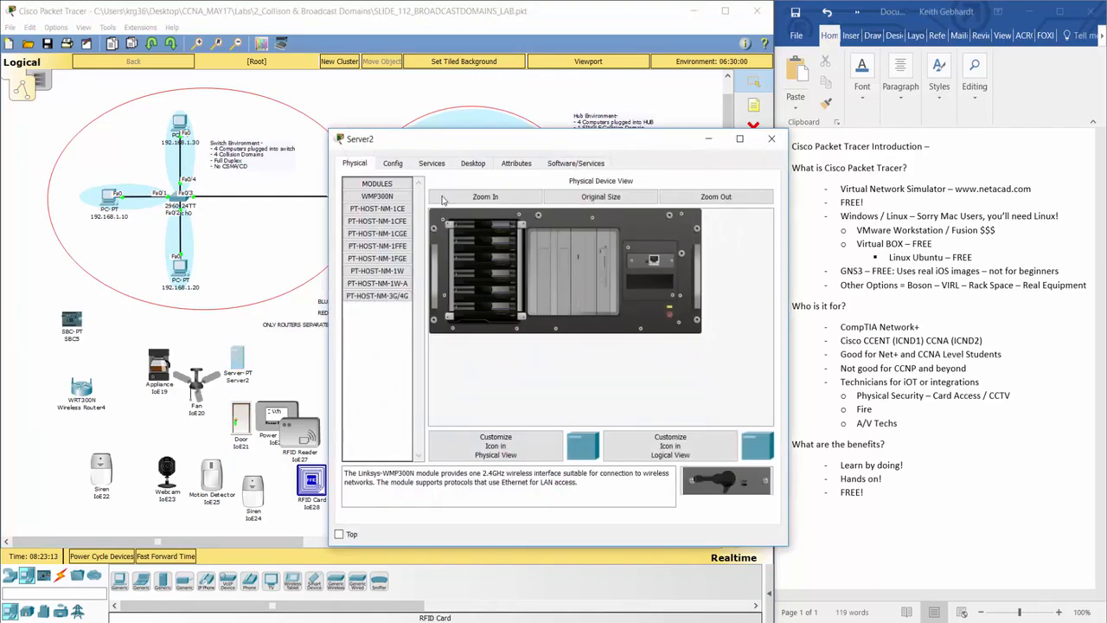
# Close the new server's window and open the 7960 IP Phone0 settings
pyautogui.click(432, 163)
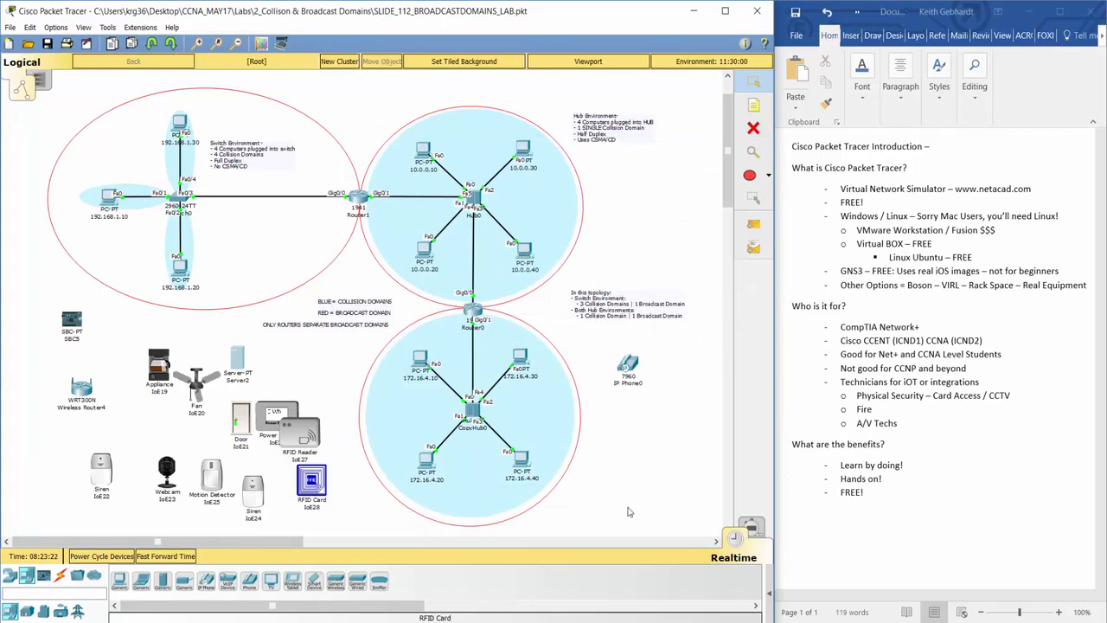
pyautogui.doubleClick(628, 363)
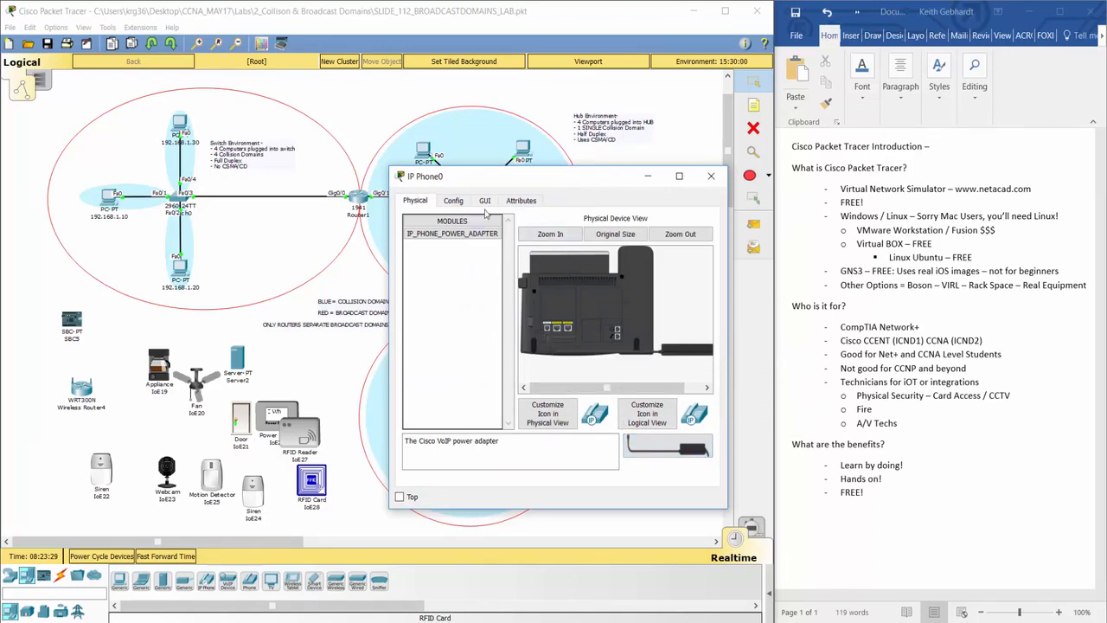
pyautogui.click(485, 200)
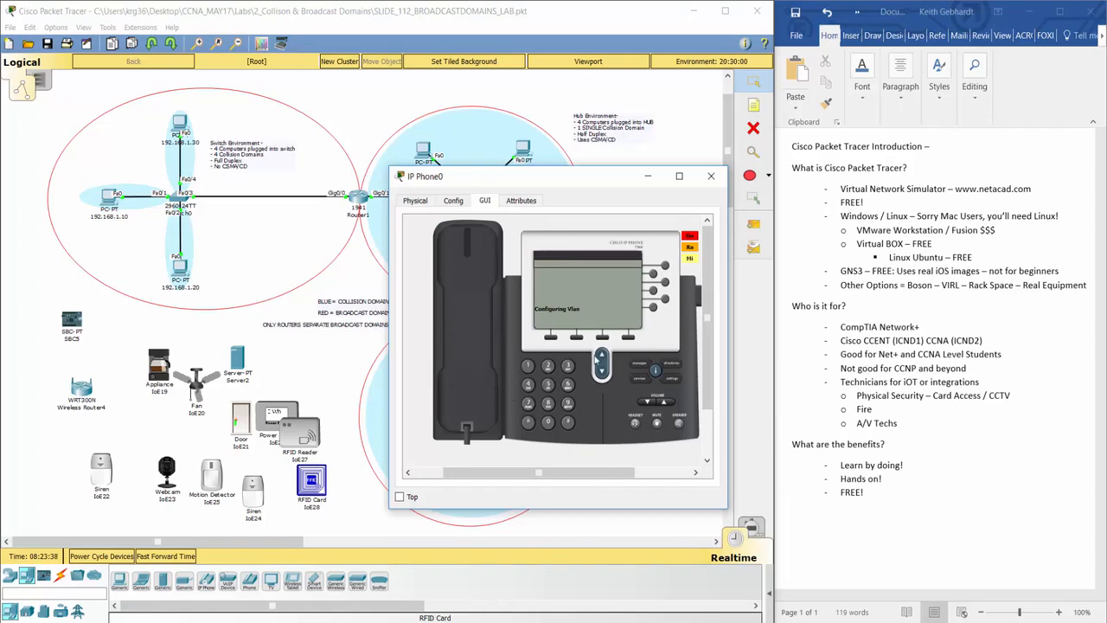
pyautogui.click(711, 176)
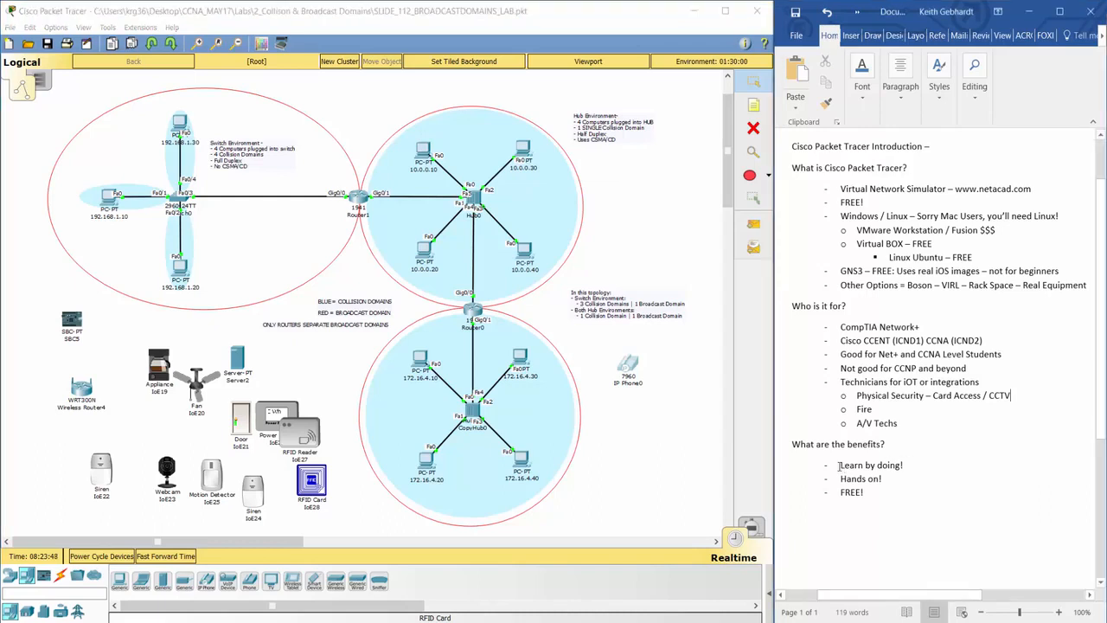
pyautogui.doubleClick(870, 465)
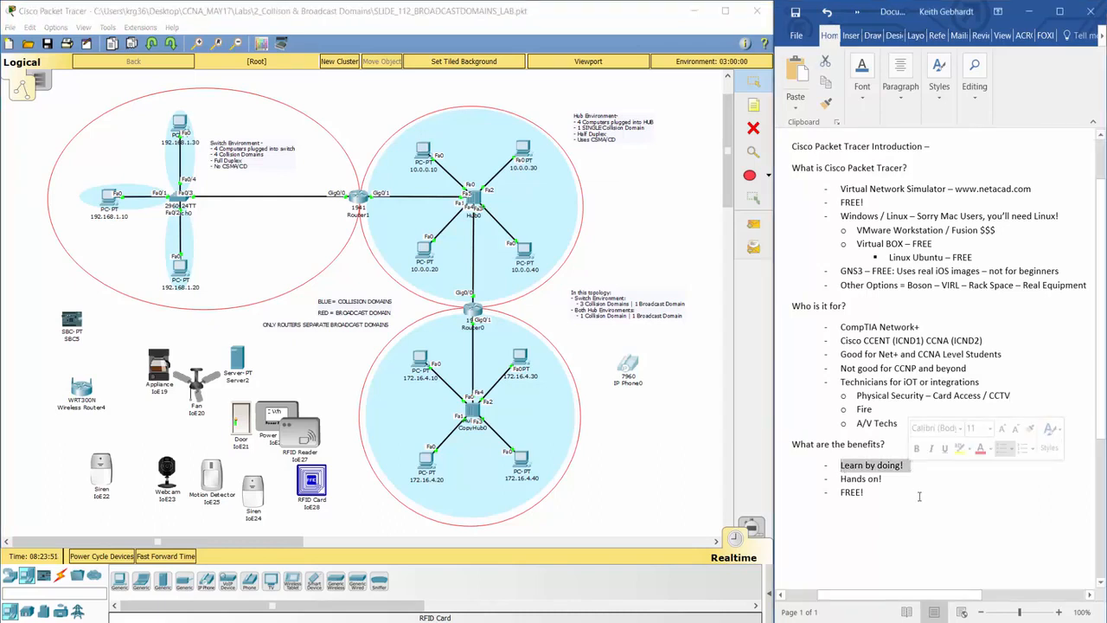